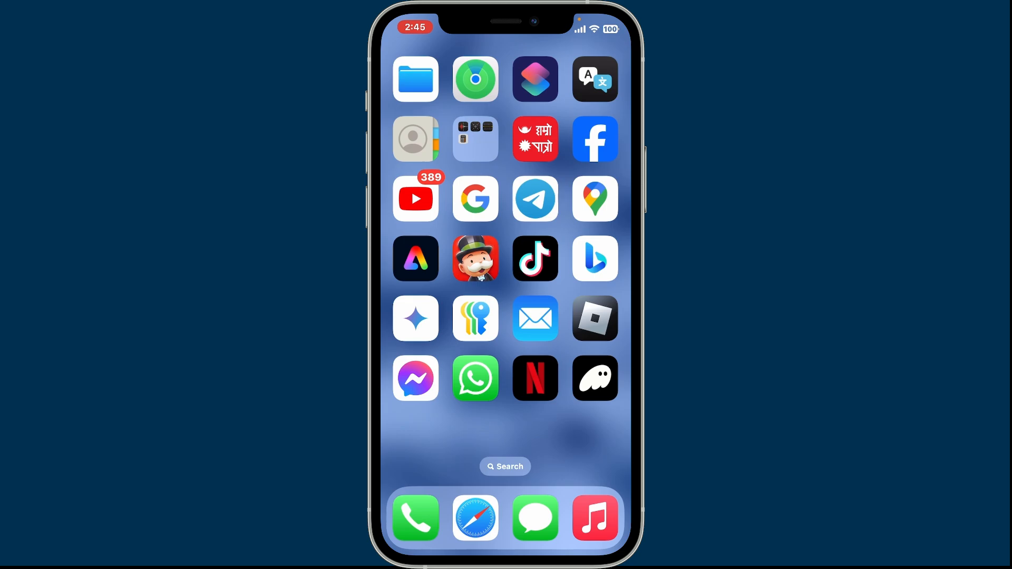
# - Launch Phantom and open the name editor for Account 1
pyautogui.click(593, 378)
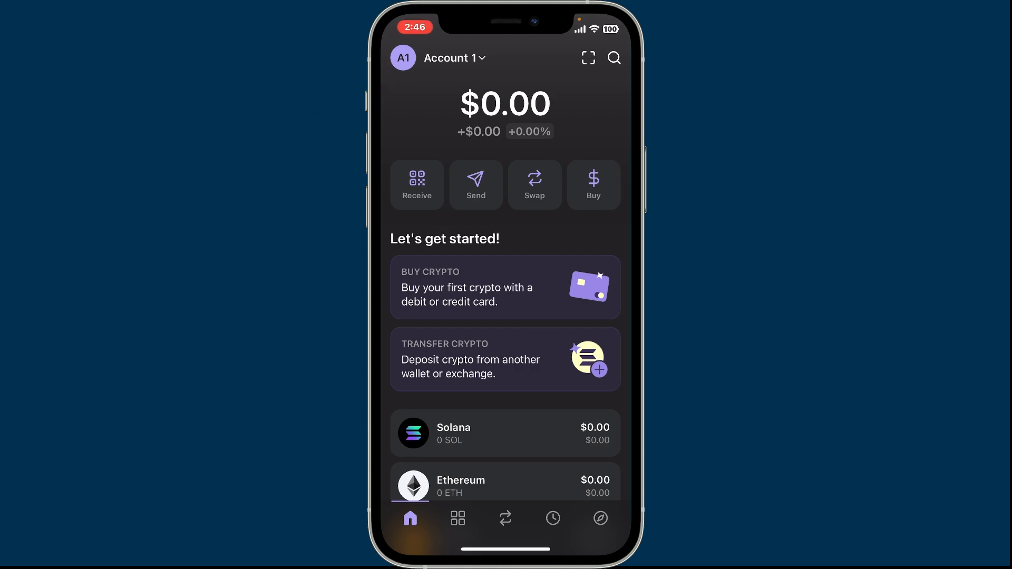
pyautogui.click(454, 57)
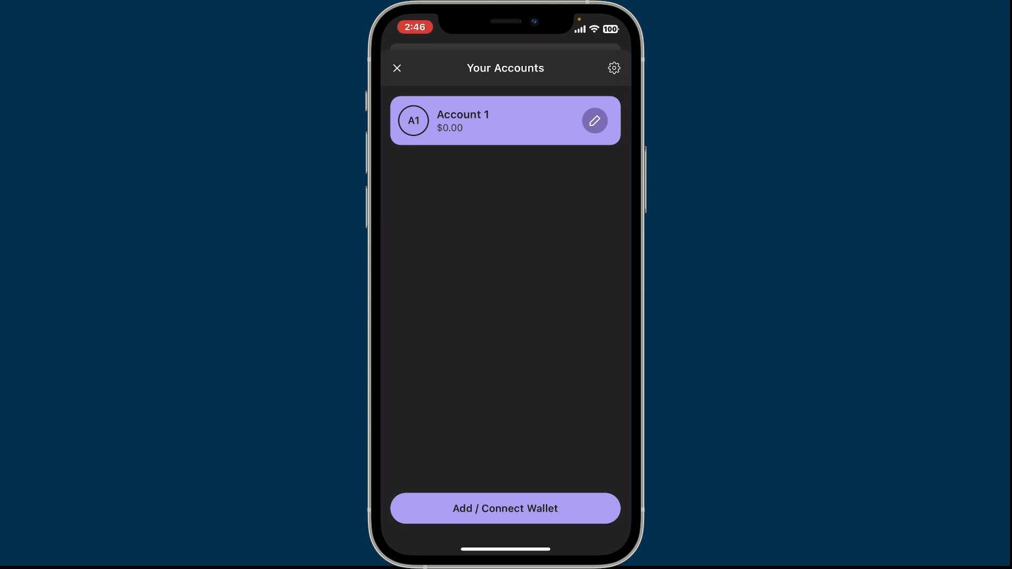
pyautogui.click(593, 121)
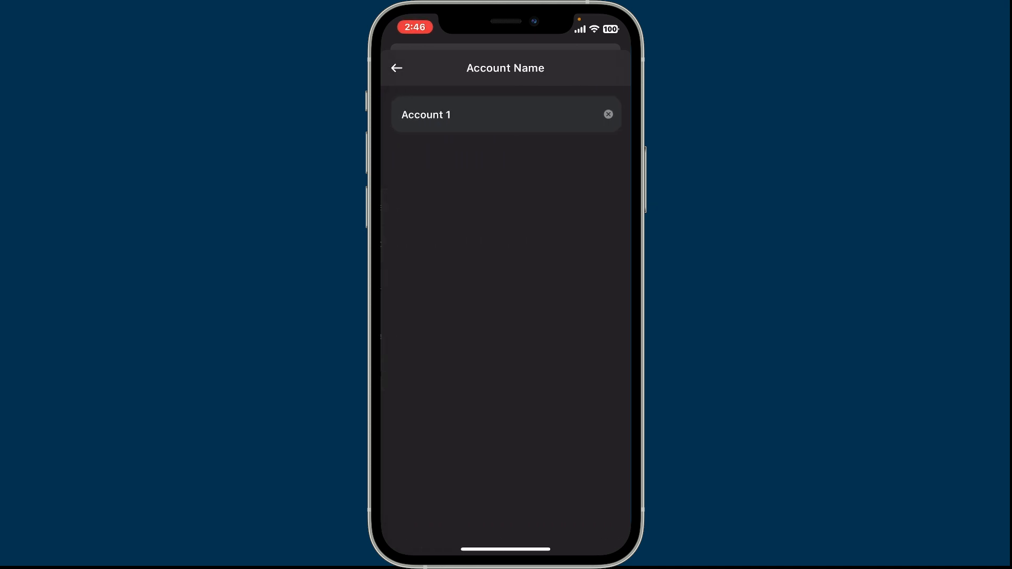
pyautogui.click(504, 115)
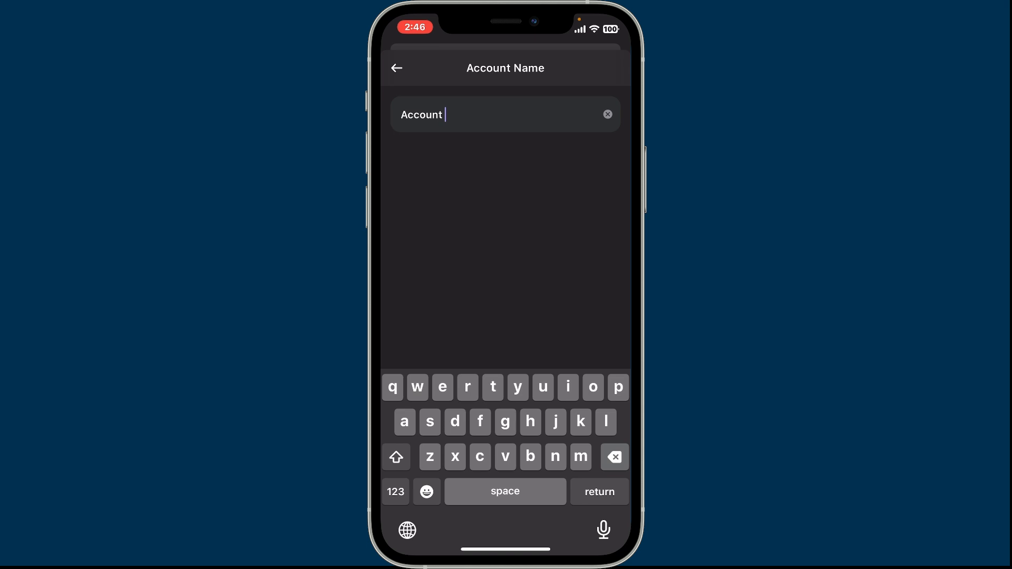
# - Replace the Account 1 name with 'Skyrivers' and save it
pyautogui.click(606, 115)
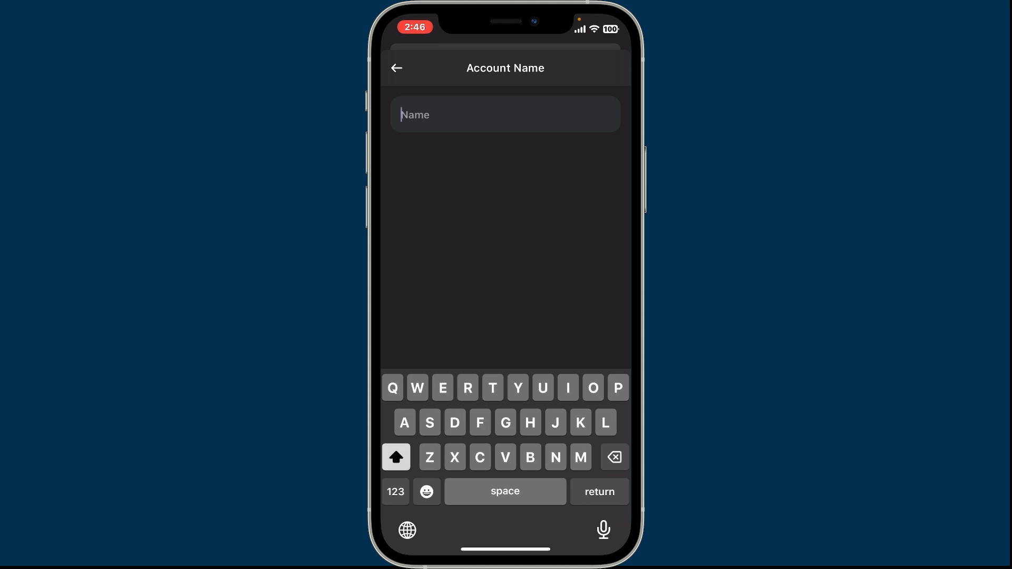
pyautogui.write('Skyrivers')
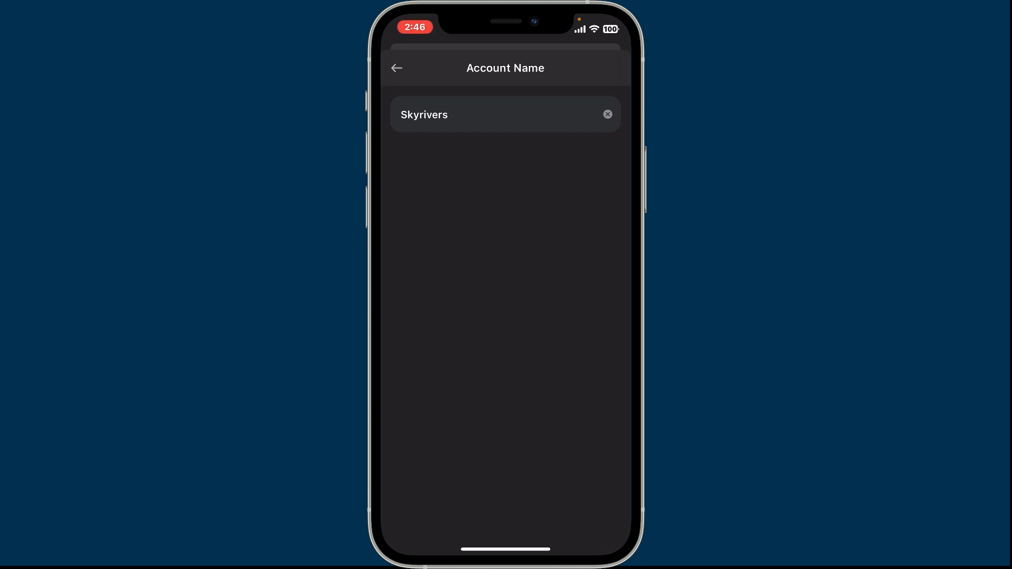
pyautogui.click(396, 68)
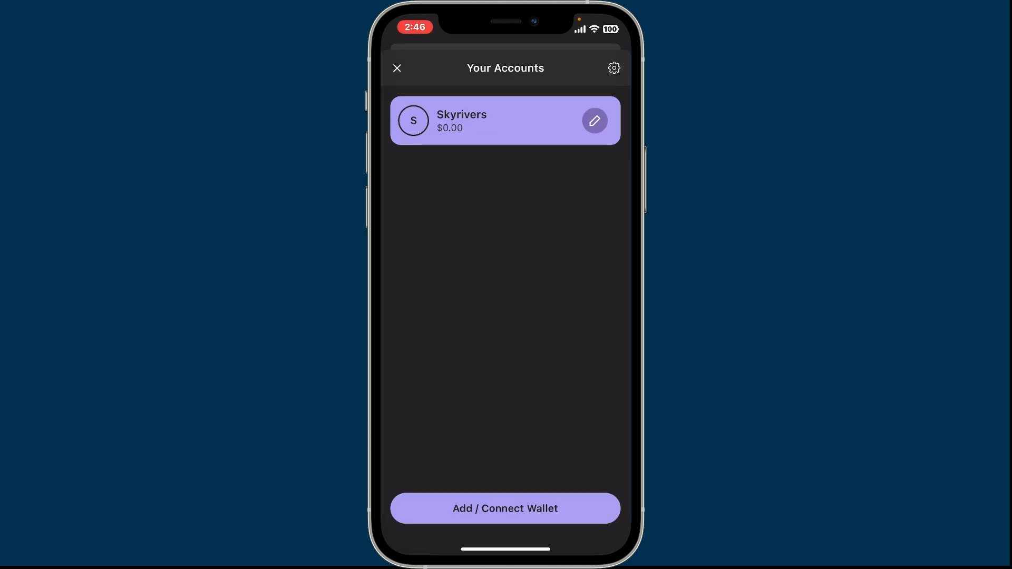
# - Close Your Accounts and scroll the Skyrivers home screen to view its $0.00 balance and tokens
pyautogui.click(491, 120)
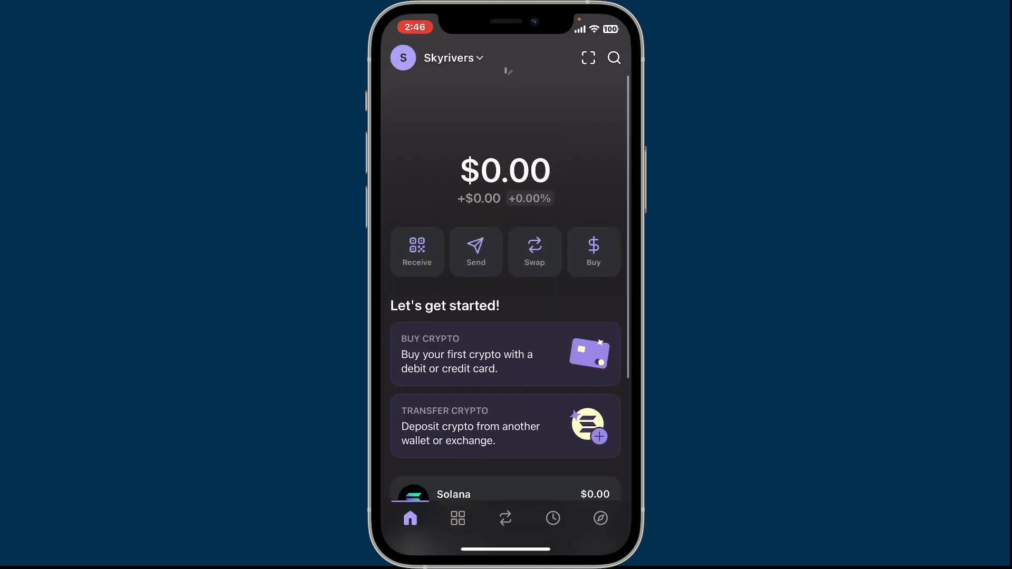
pyautogui.scroll(3)
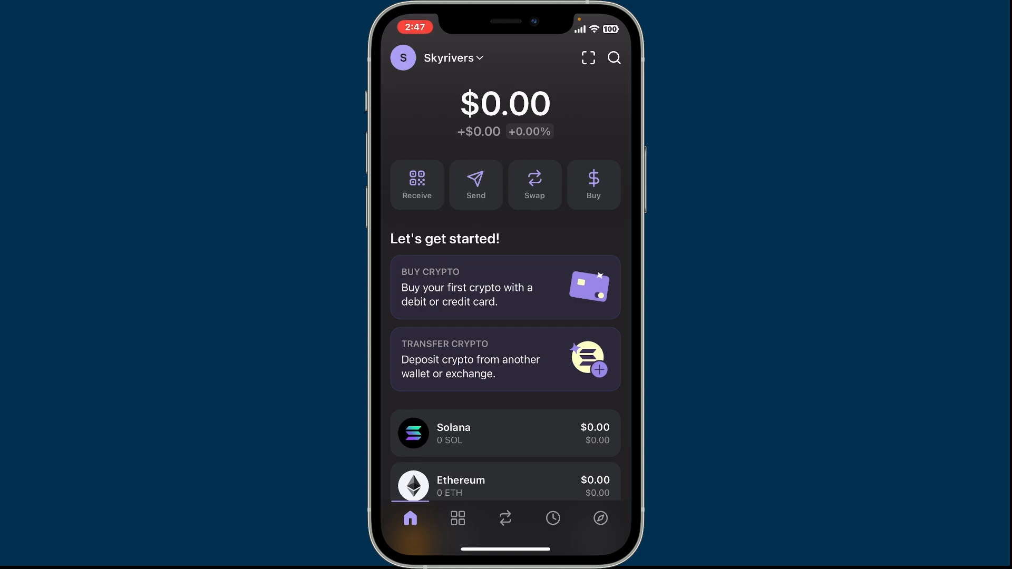
pyautogui.scroll(-3)
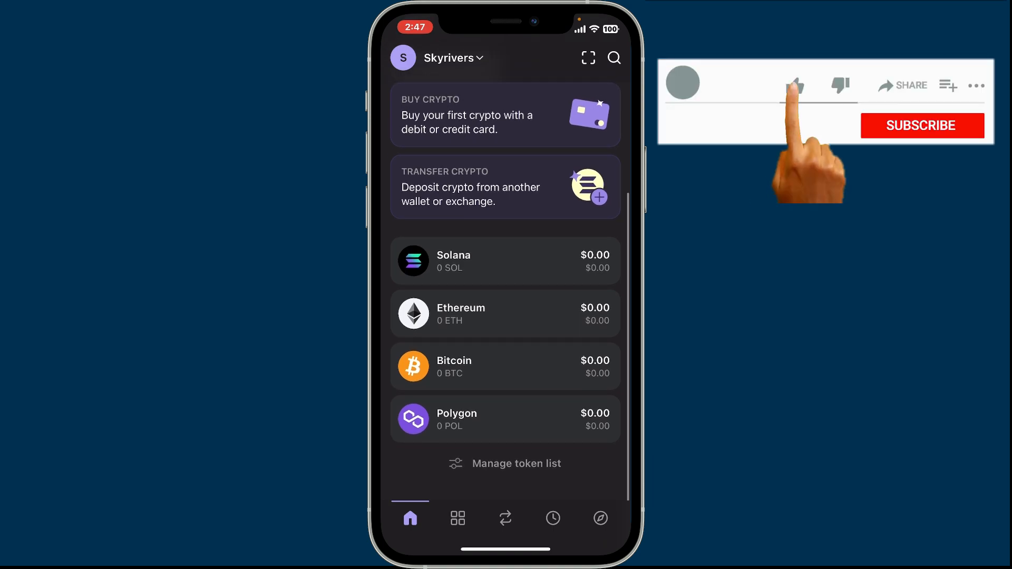